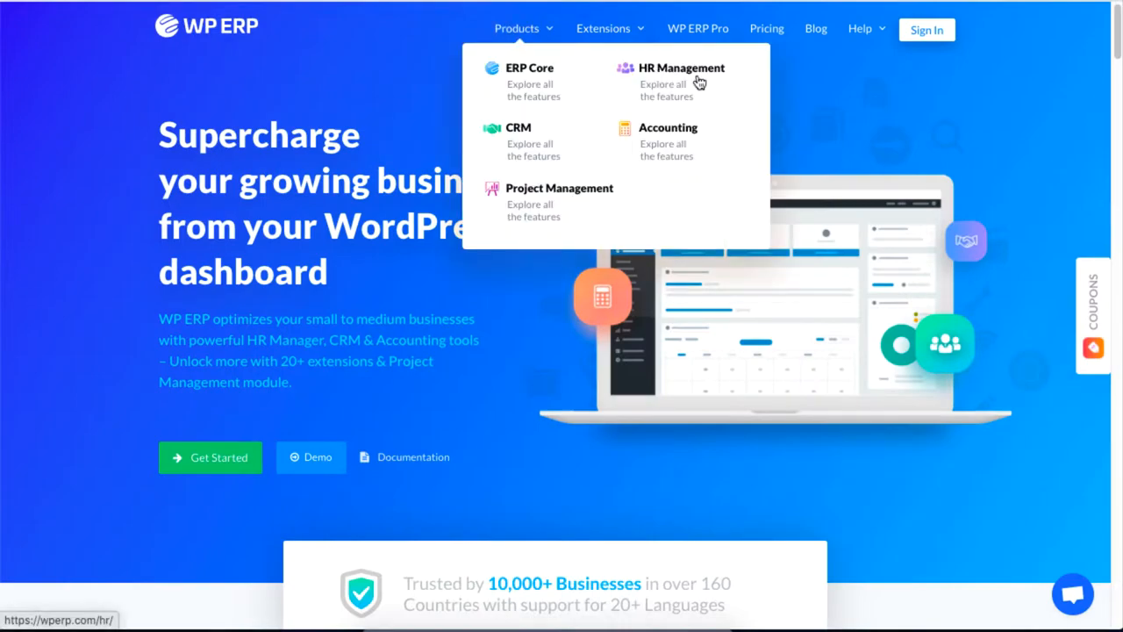
# Go to the HR Management feature page from the Products menu.
pyautogui.click(679, 67)
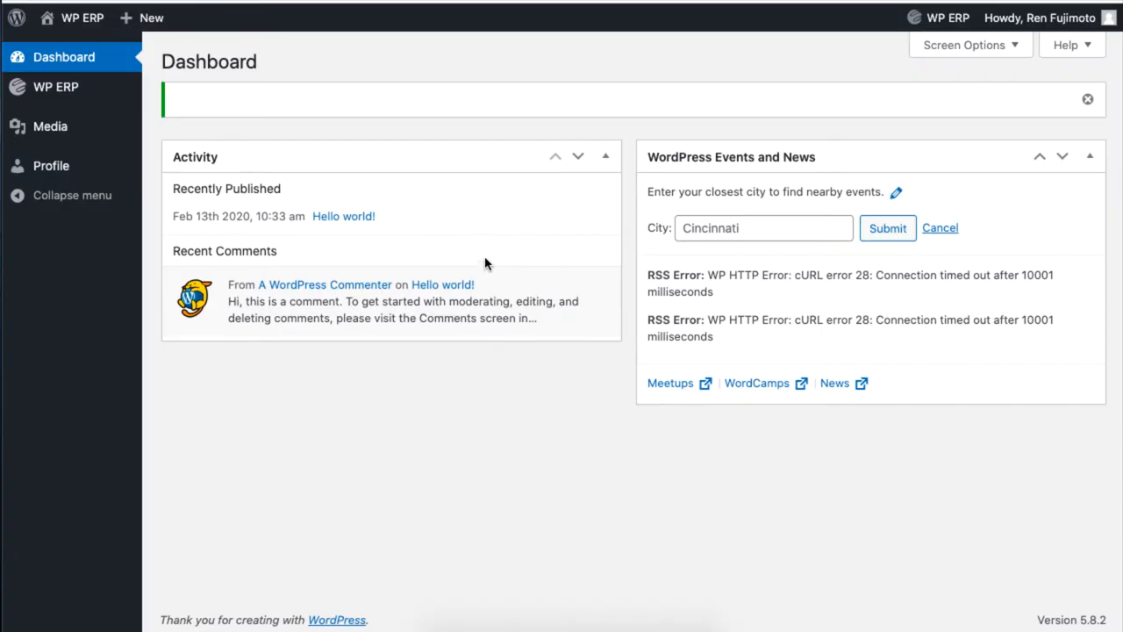
pyautogui.moveTo(55, 87)
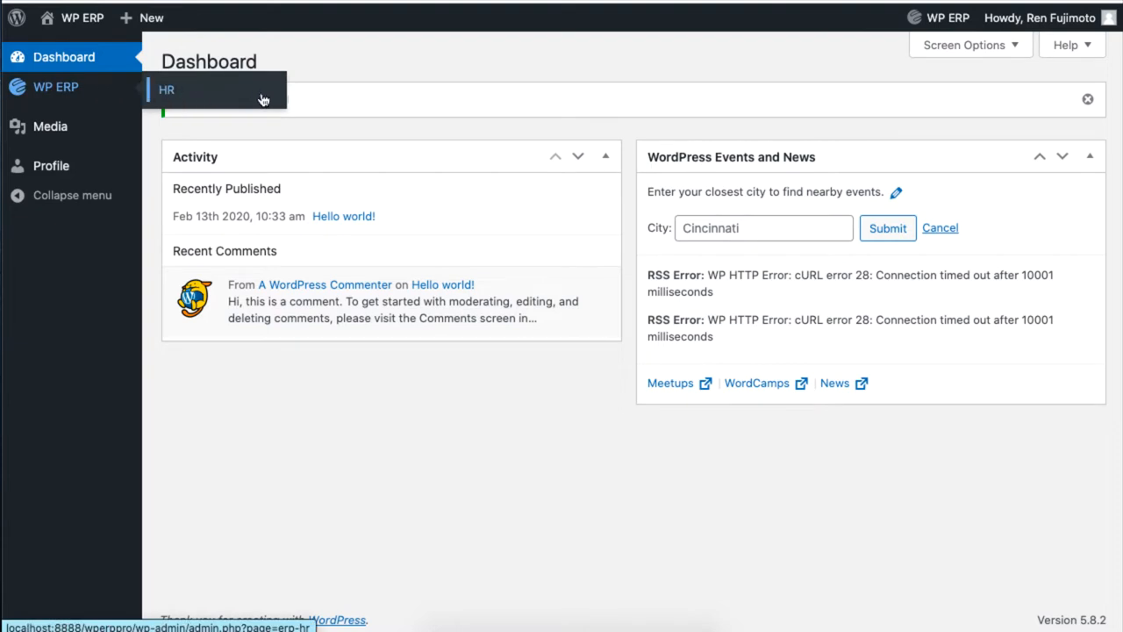
# Reach My Profile in the HR module and start a resignation request.
pyautogui.click(166, 90)
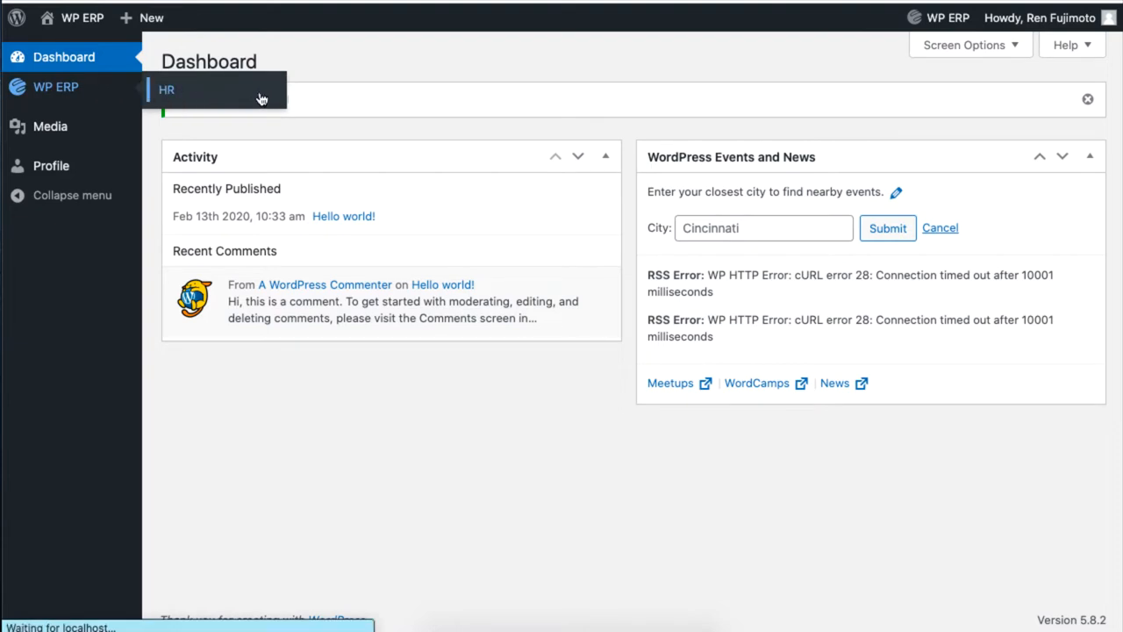
pyautogui.click(168, 90)
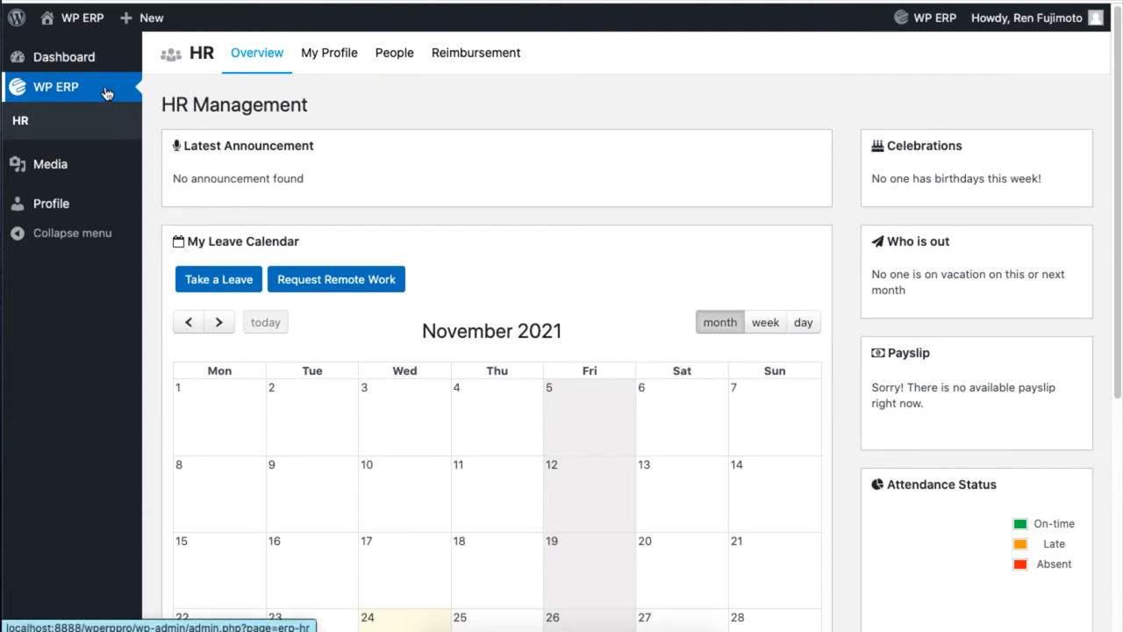
pyautogui.moveTo(320, 46)
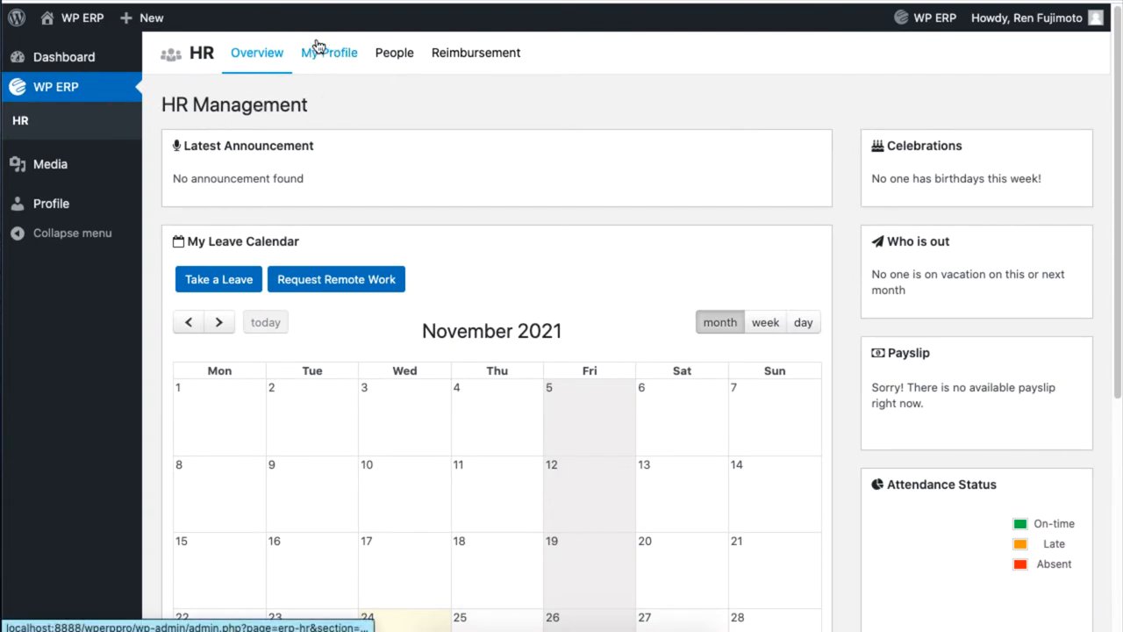
pyautogui.click(328, 52)
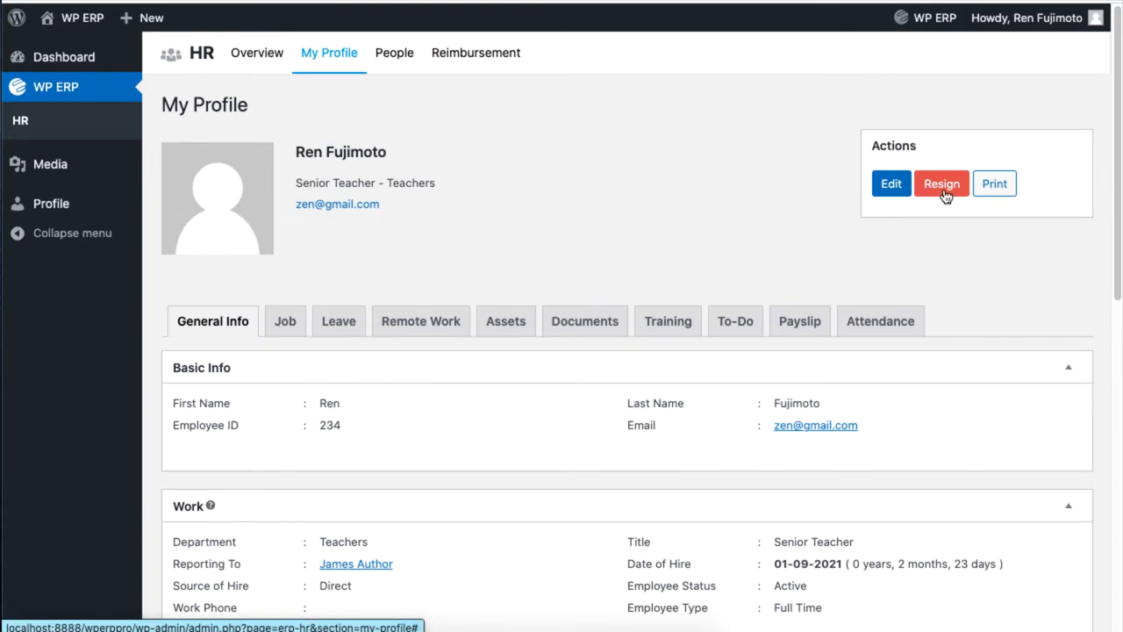
pyautogui.moveTo(947, 200)
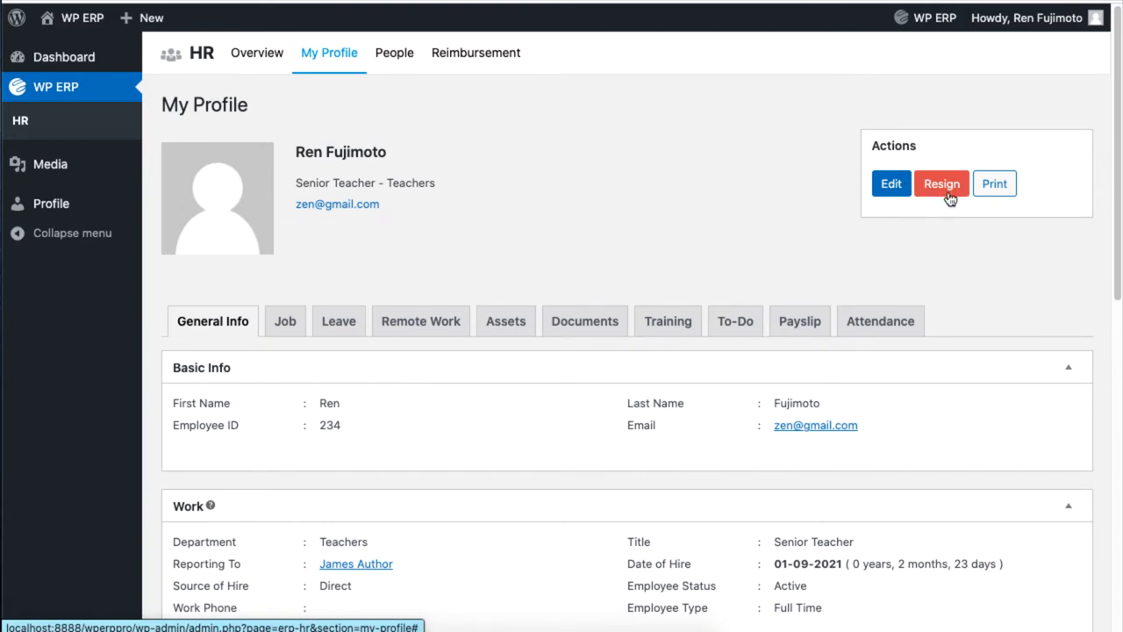
pyautogui.click(942, 183)
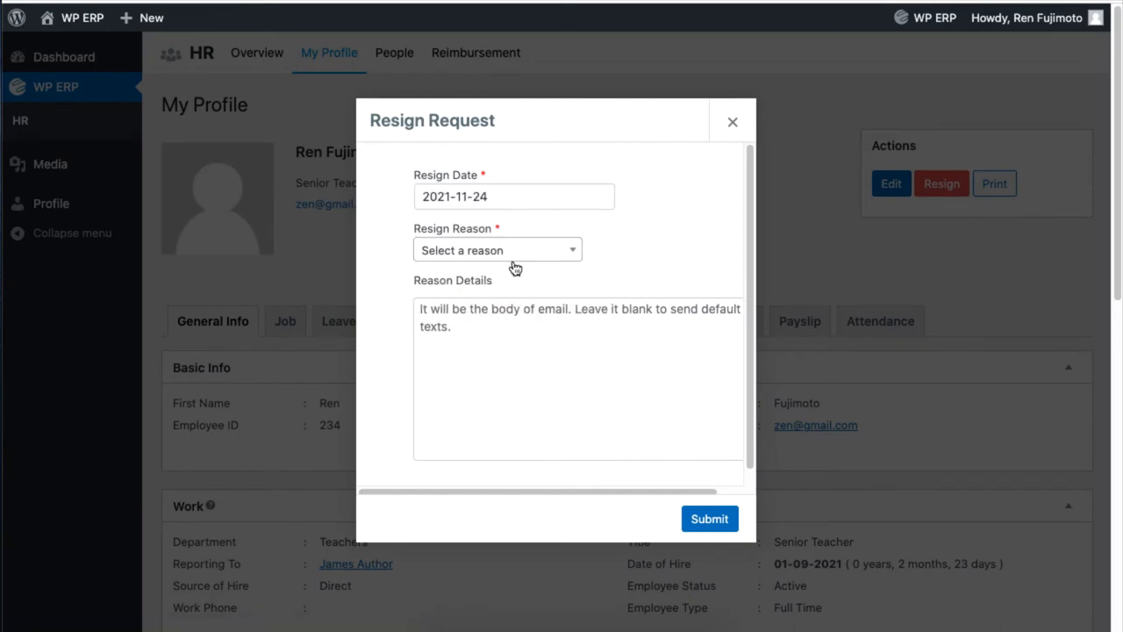
# Submit the resignation with reason 'Better Employment Conditions'.
pyautogui.click(497, 249)
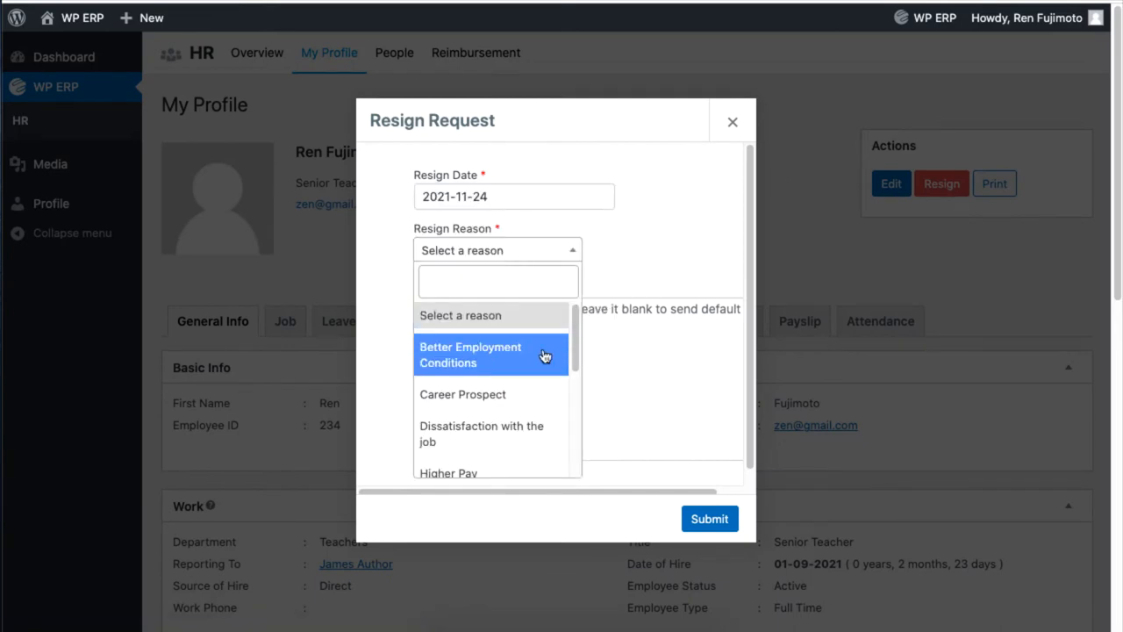
pyautogui.click(471, 354)
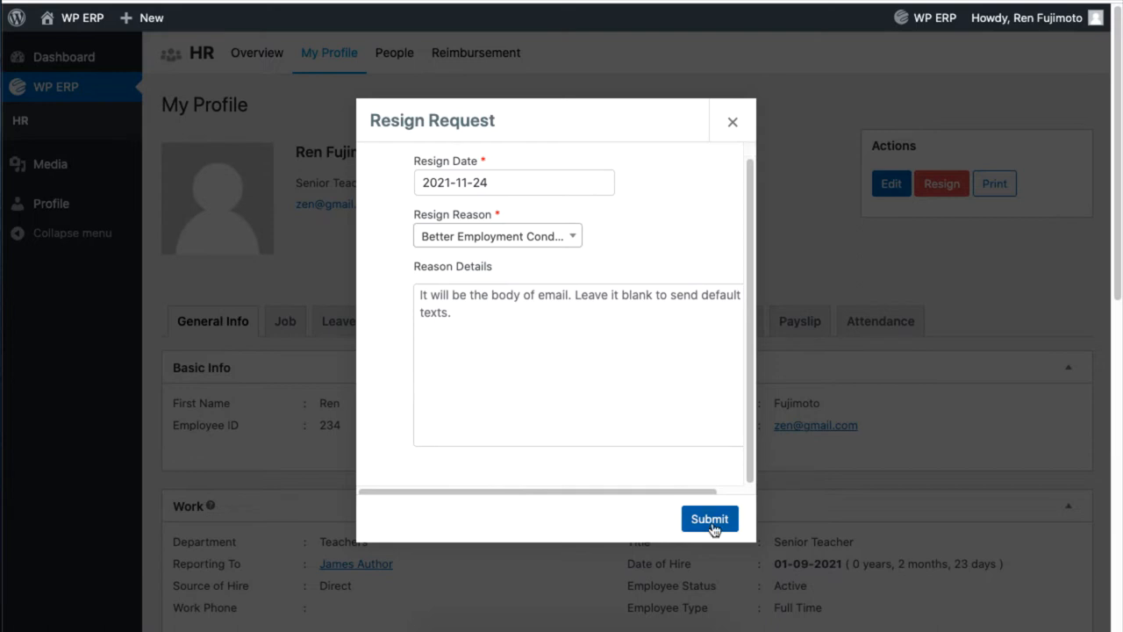
pyautogui.click(709, 517)
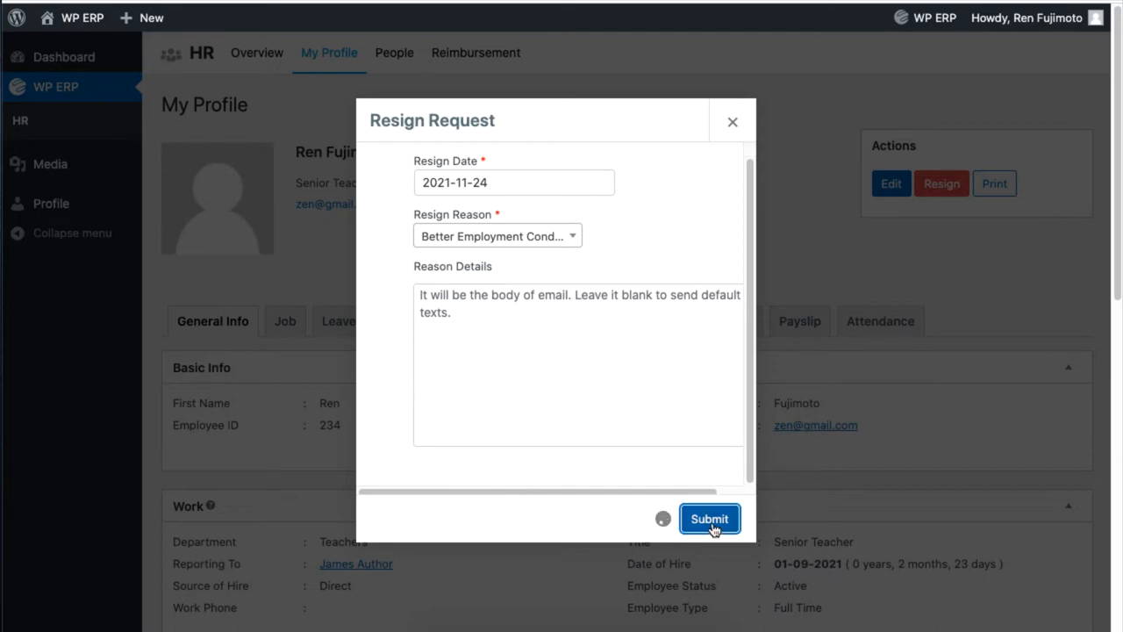
pyautogui.click(709, 519)
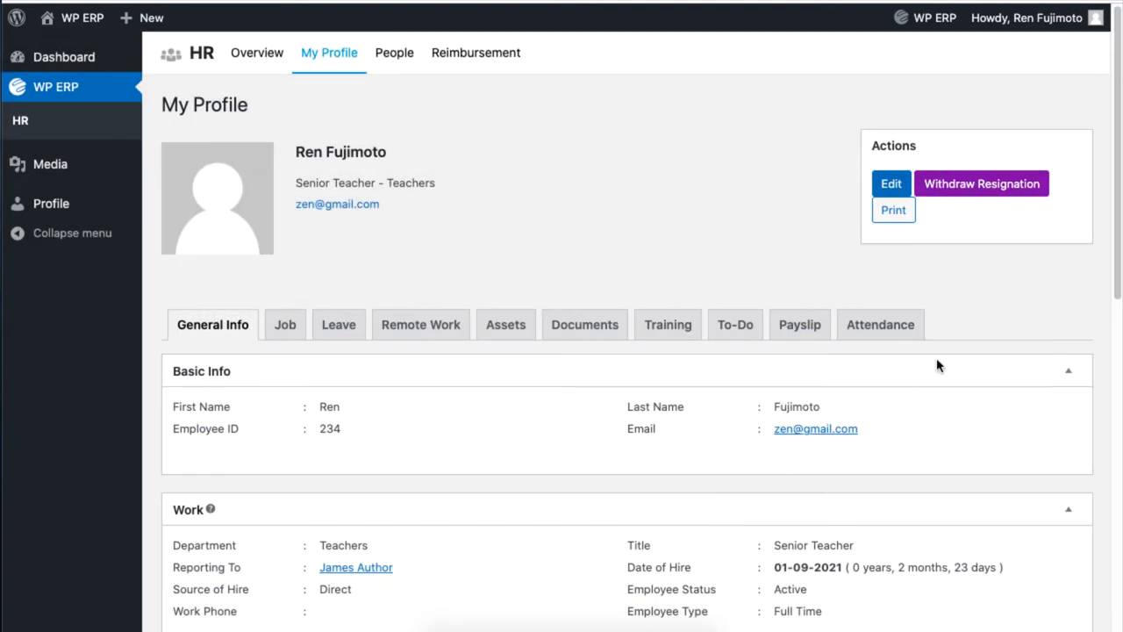
pyautogui.moveTo(979, 193)
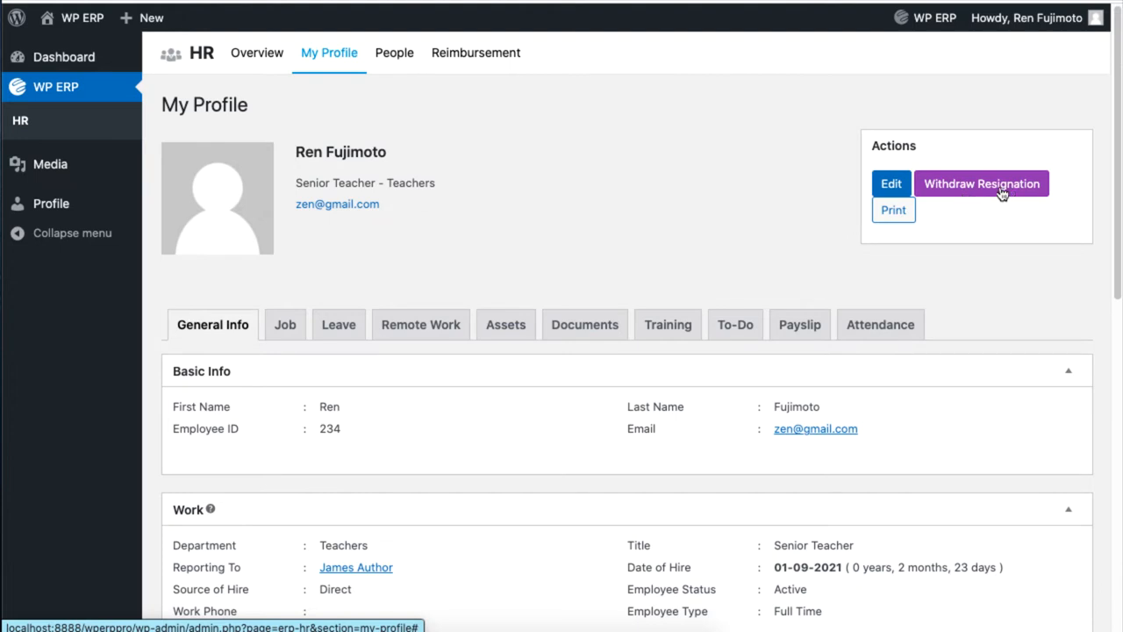
# Withdraw the pending resignation and confirm with 'Yes, Withdraw'.
pyautogui.click(981, 184)
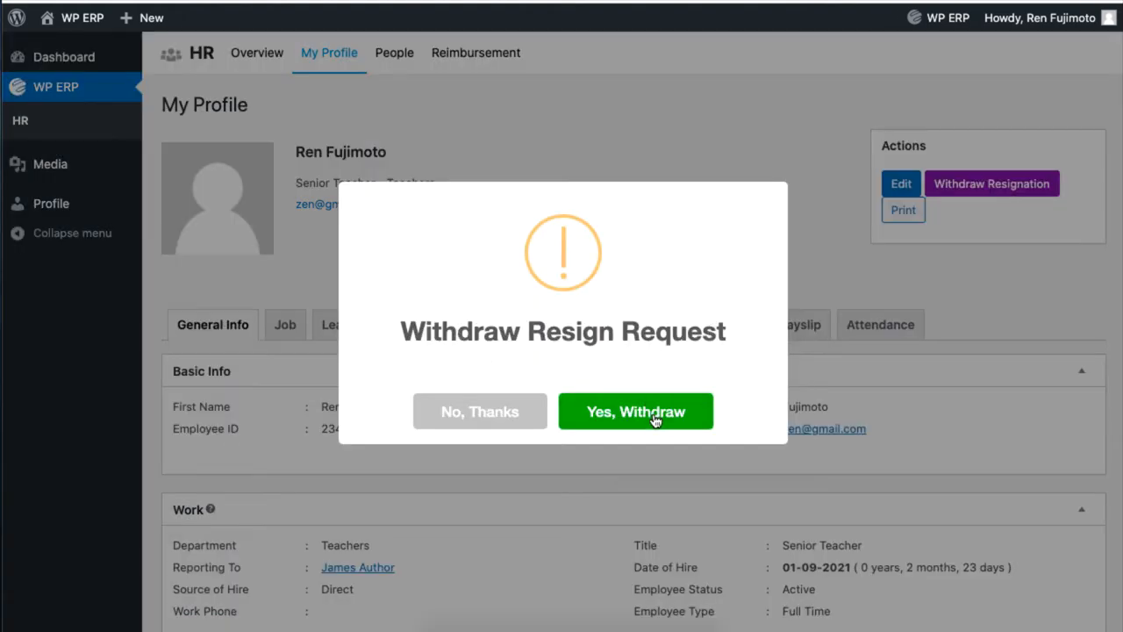
pyautogui.click(635, 411)
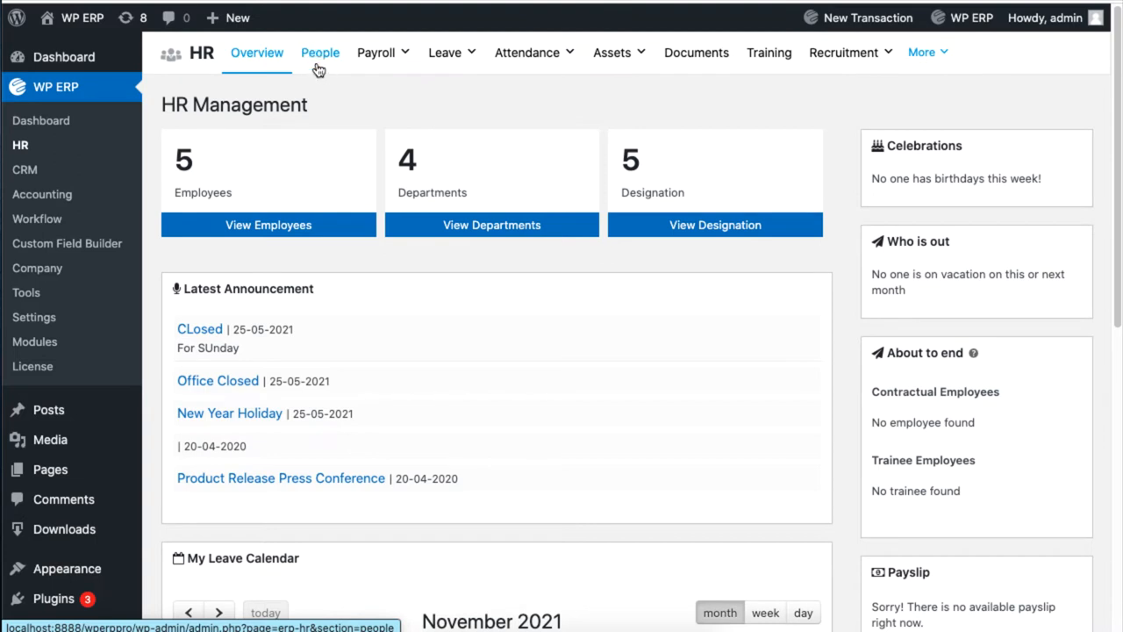
pyautogui.click(320, 53)
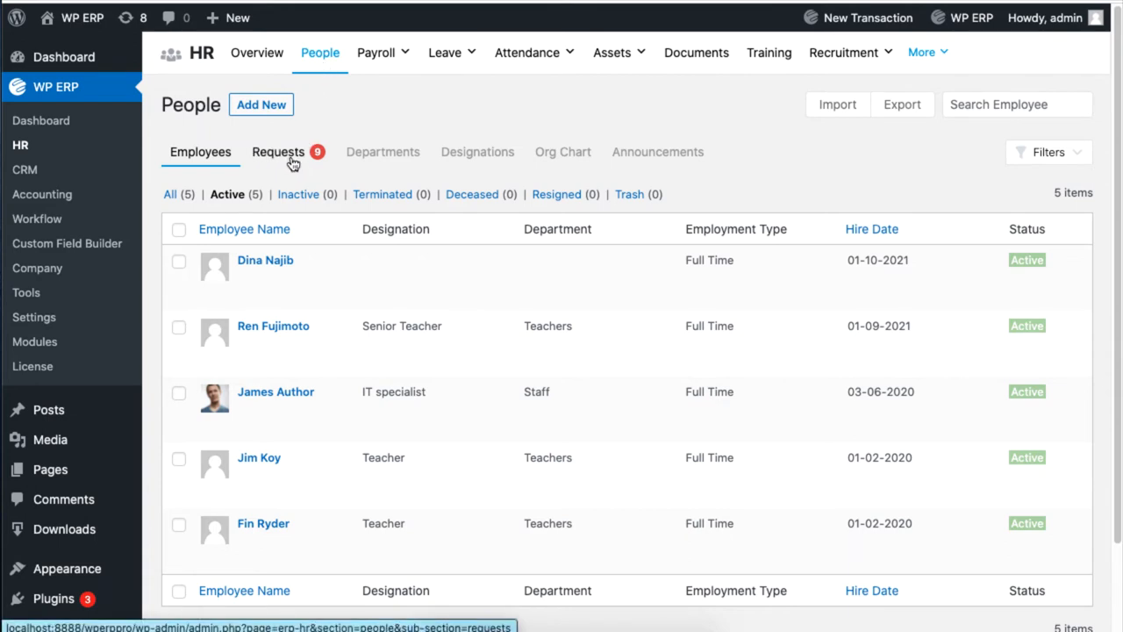
pyautogui.click(278, 152)
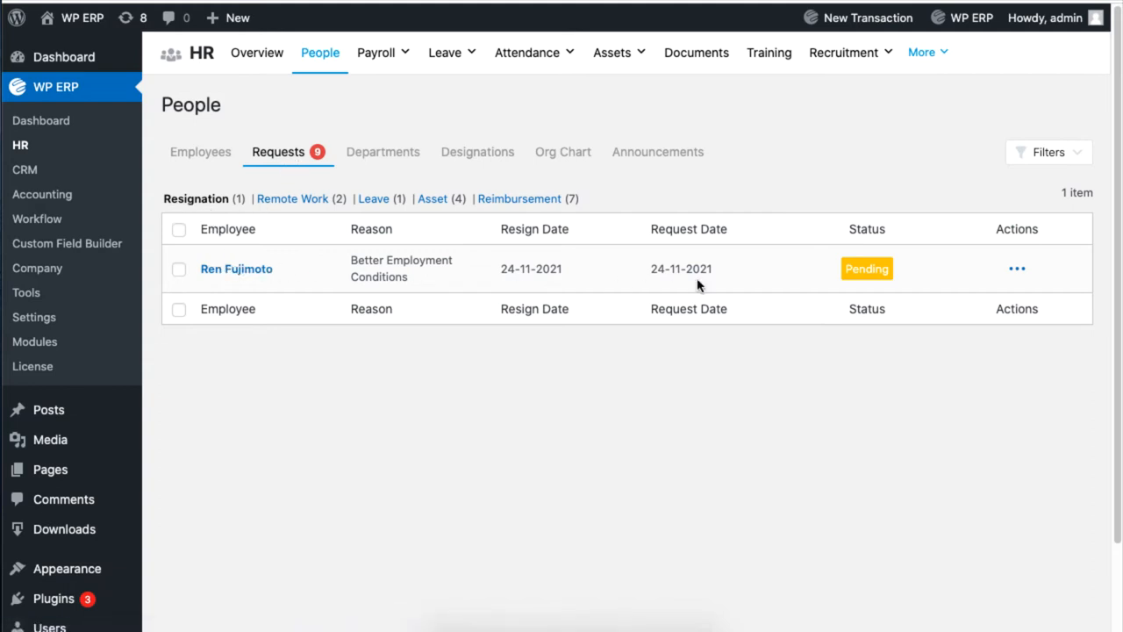
pyautogui.moveTo(1017, 268)
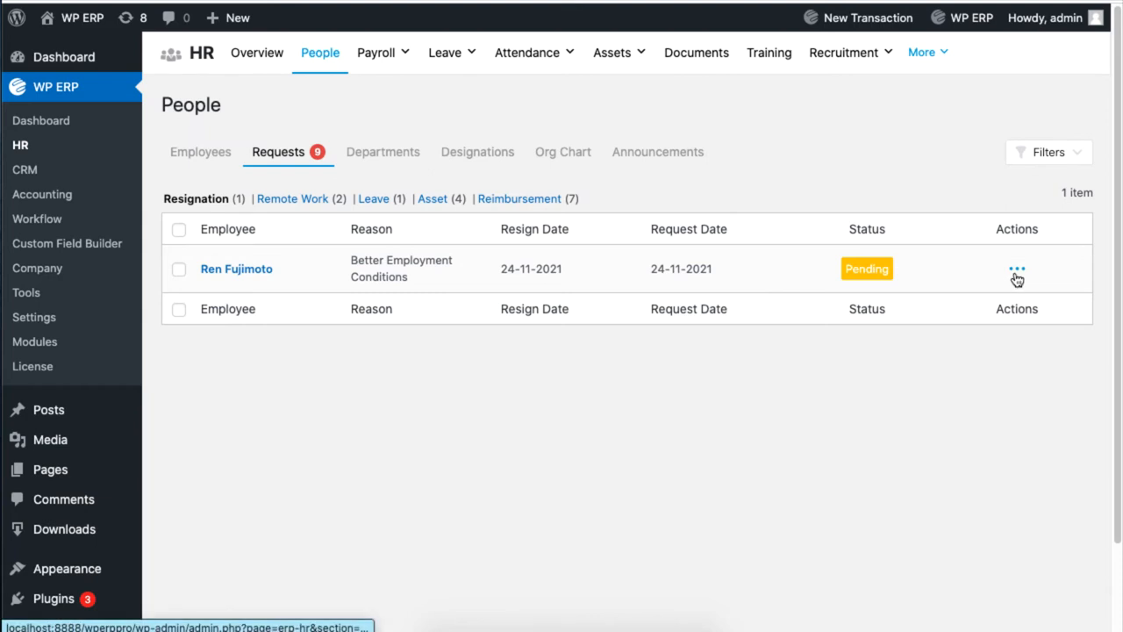
pyautogui.click(1017, 269)
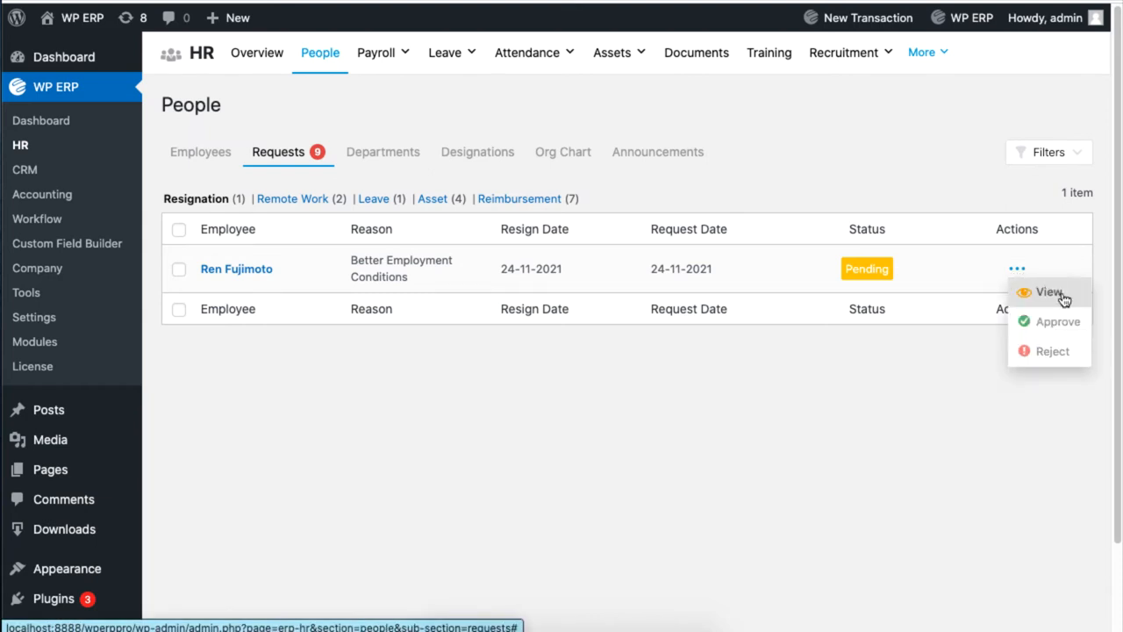
pyautogui.click(1075, 297)
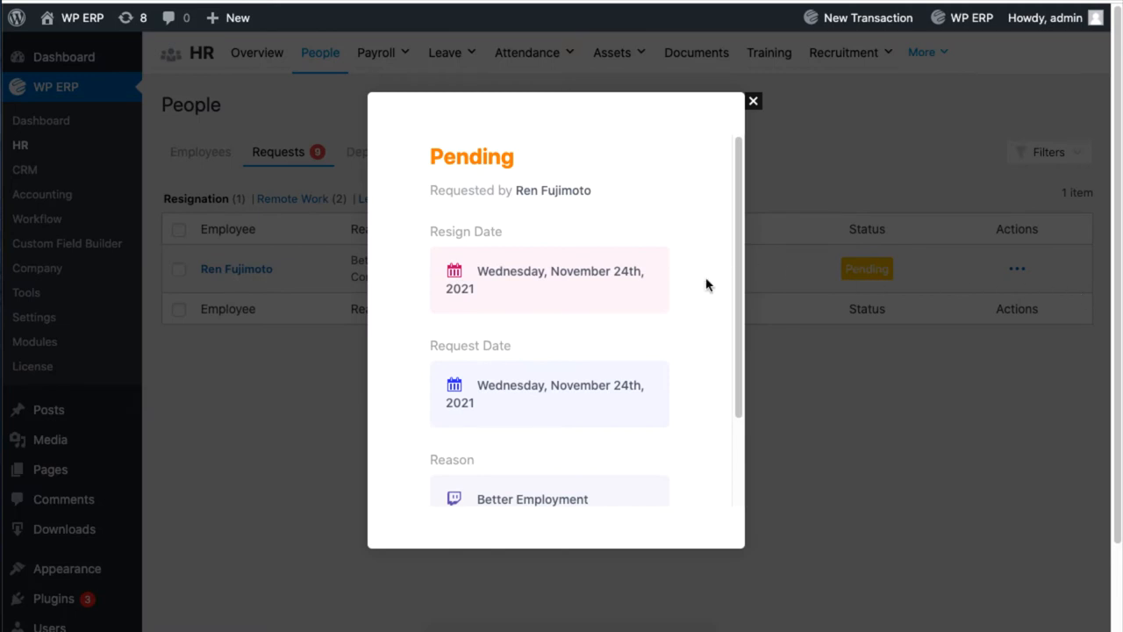
pyautogui.moveTo(752, 260)
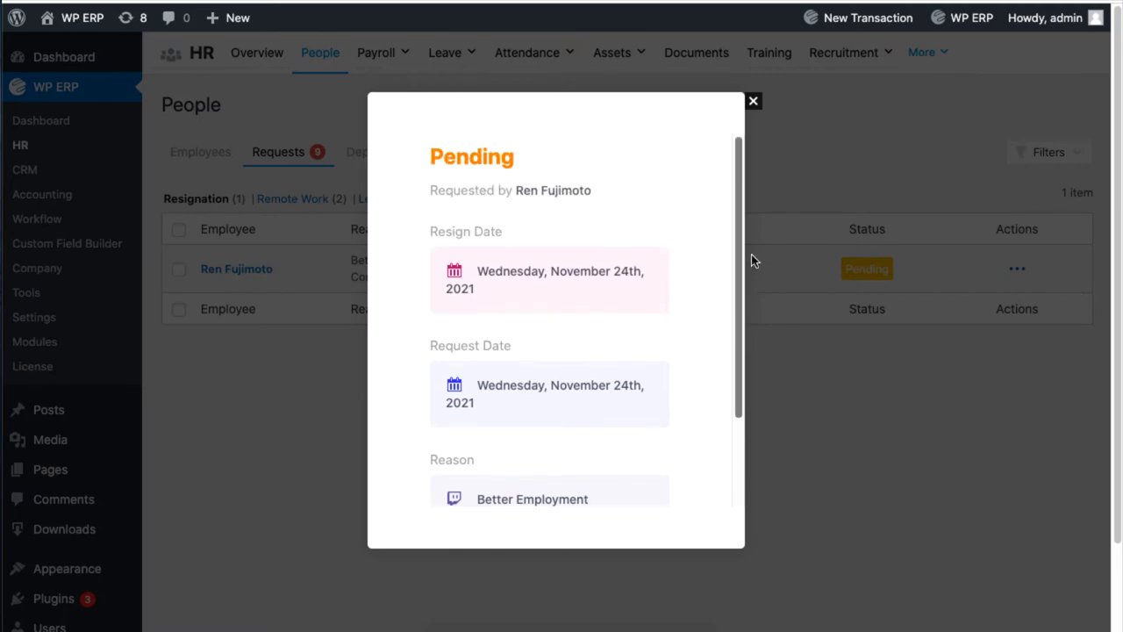
pyautogui.moveTo(748, 100)
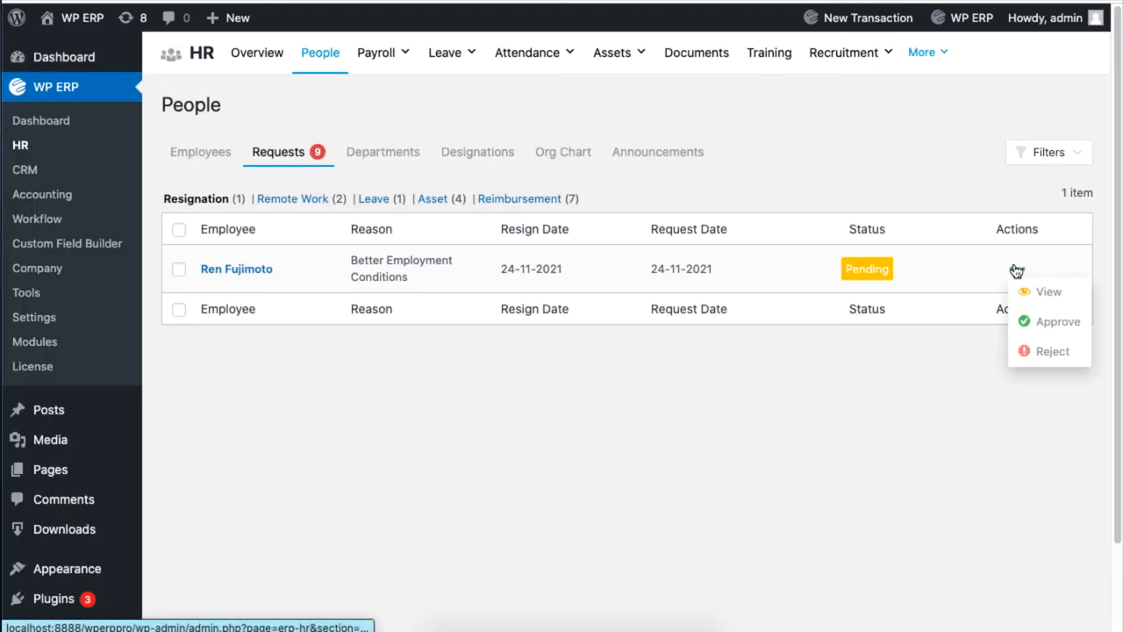
pyautogui.moveTo(1043, 362)
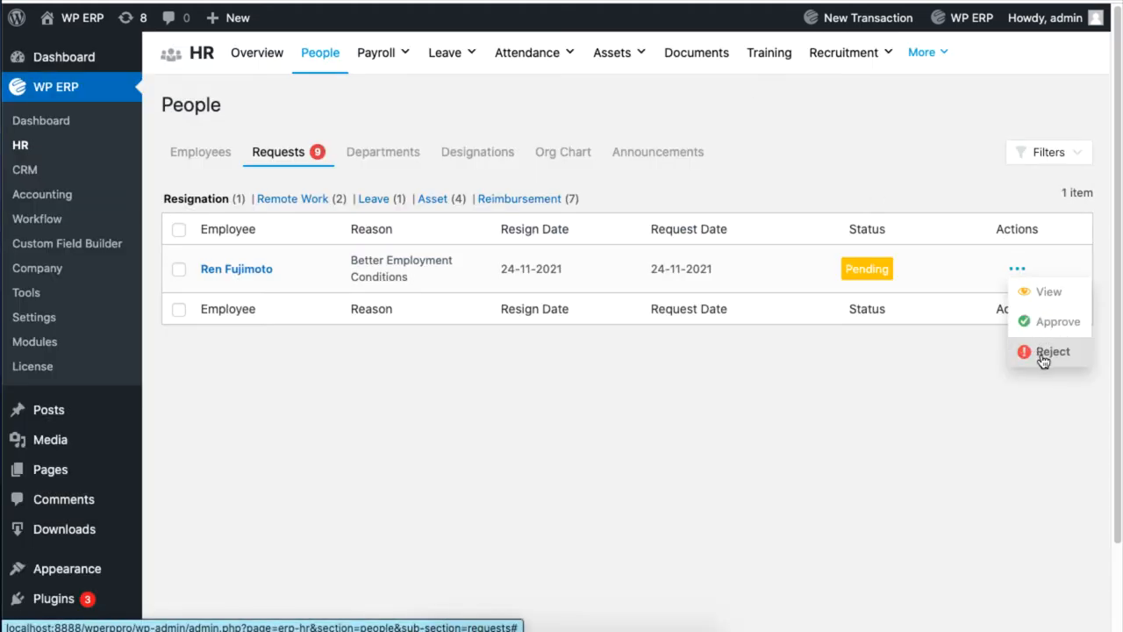
pyautogui.moveTo(1082, 357)
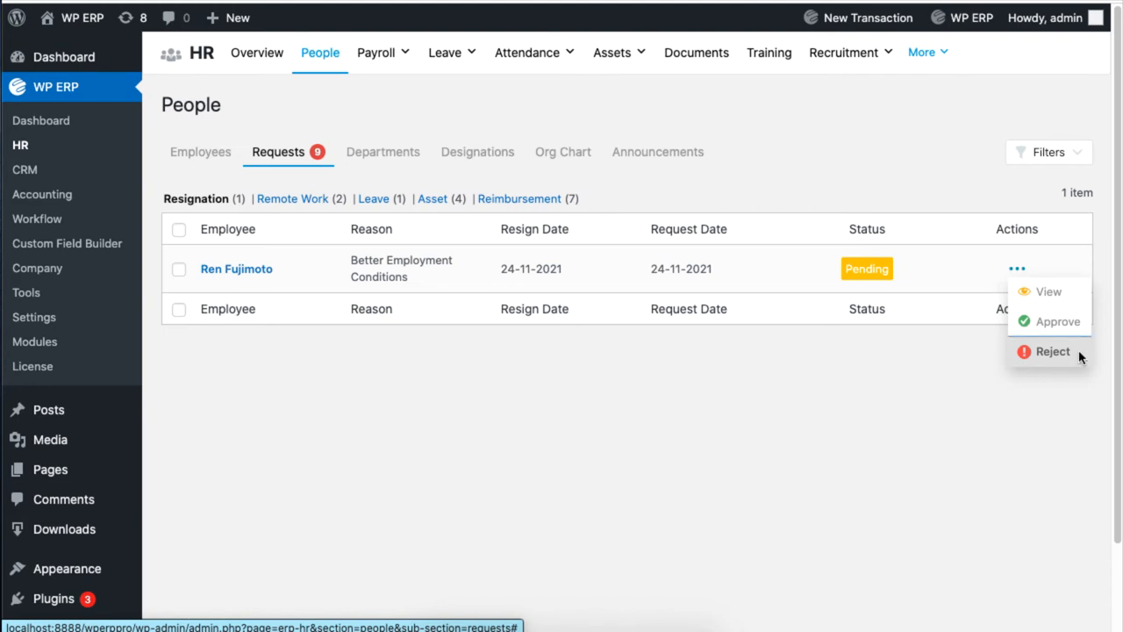
pyautogui.click(1044, 351)
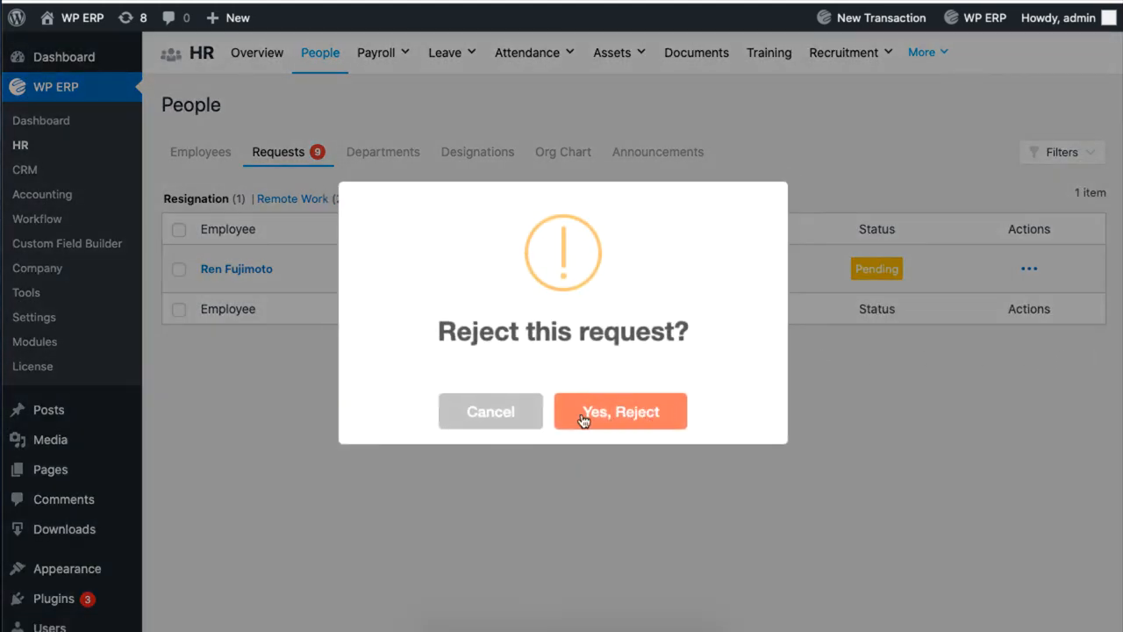
pyautogui.click(620, 411)
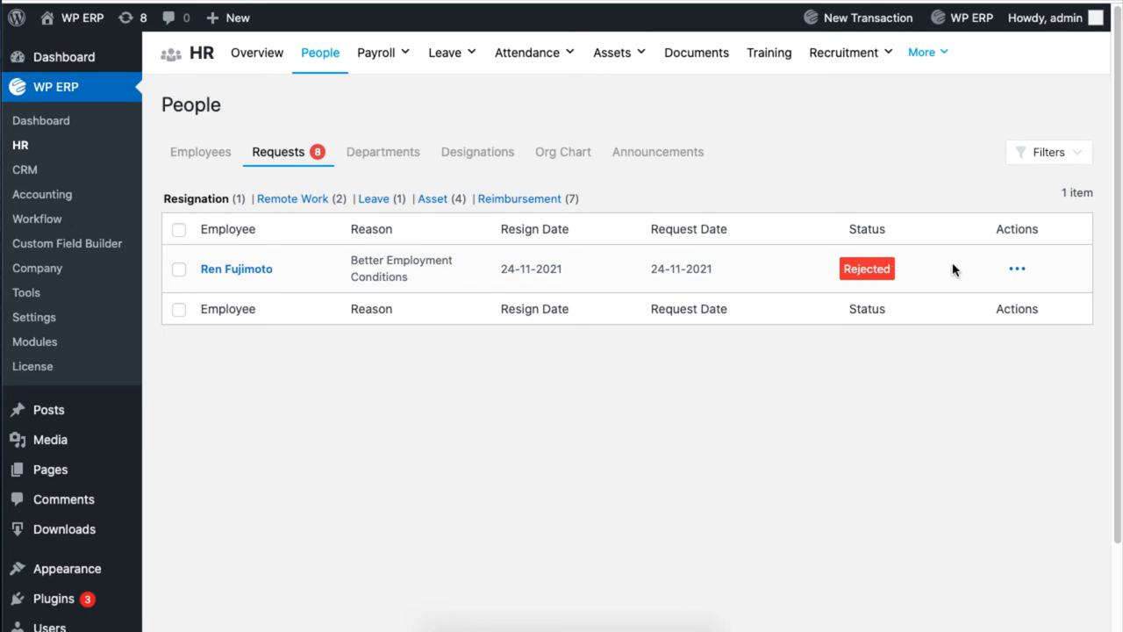
pyautogui.click(1017, 269)
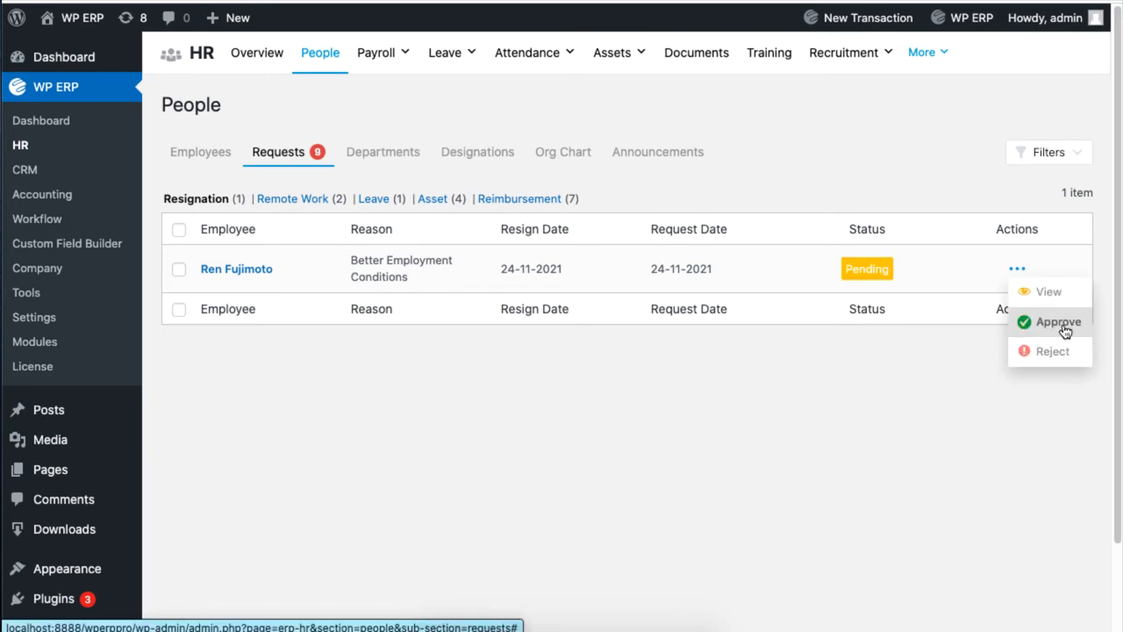
pyautogui.click(1054, 321)
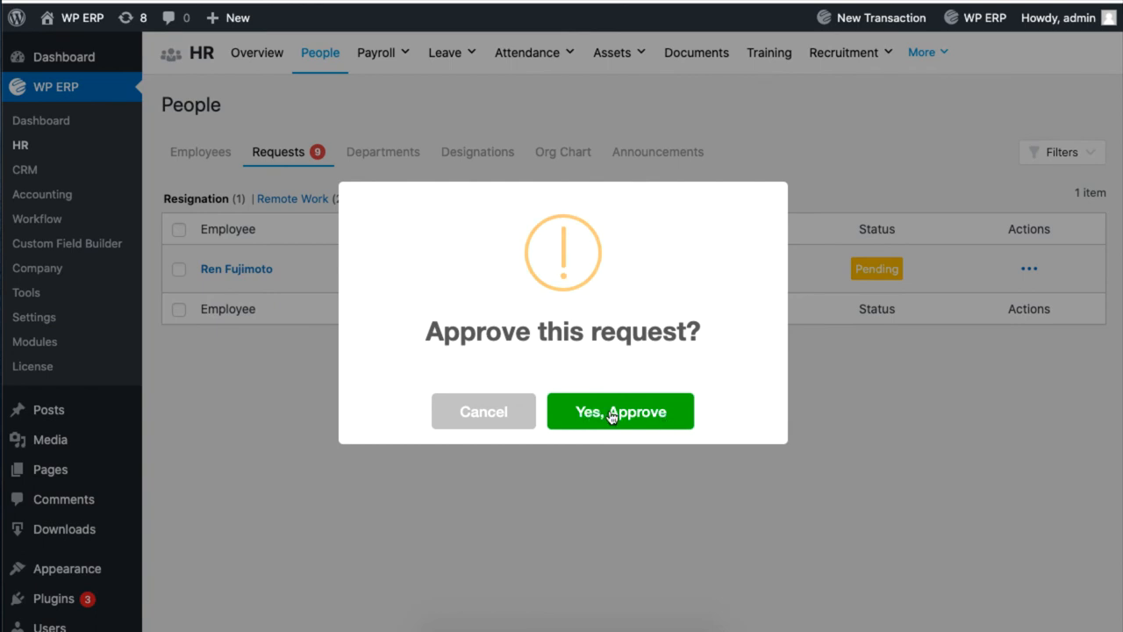
pyautogui.moveTo(620, 414)
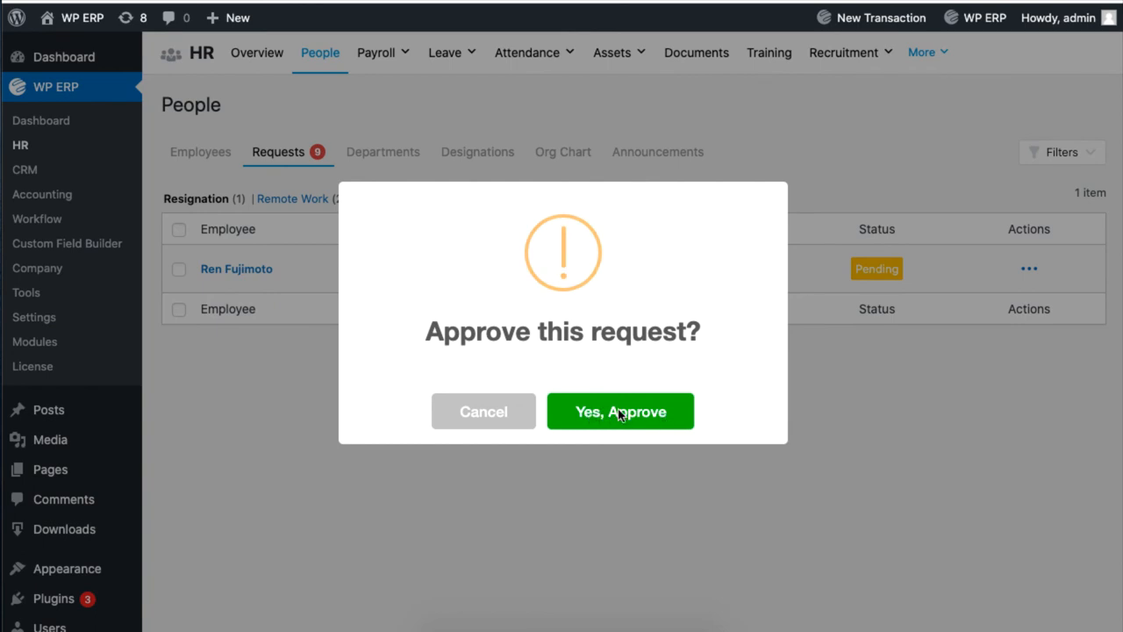
pyautogui.click(619, 411)
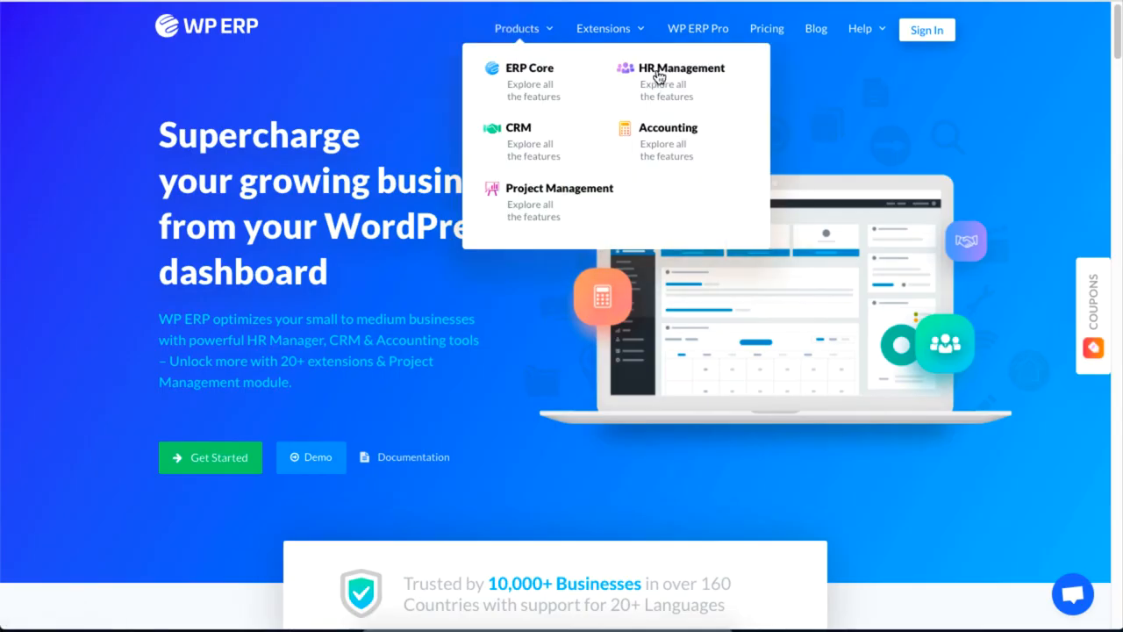
pyautogui.moveTo(674, 77)
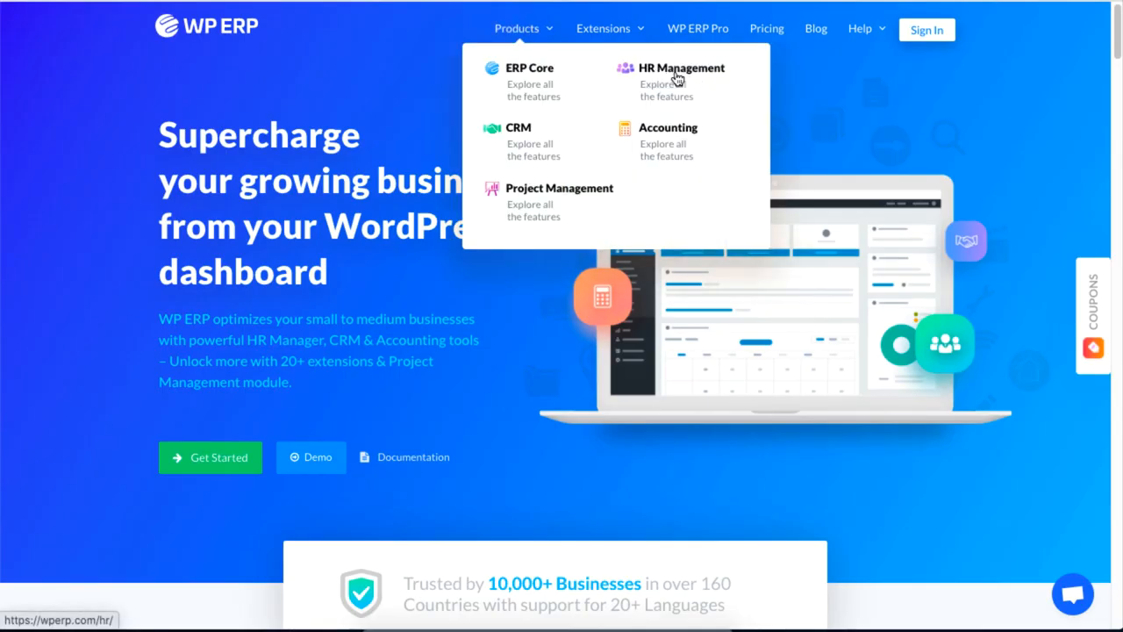
# Go to the HR Management product page on wperp.com.
pyautogui.click(681, 67)
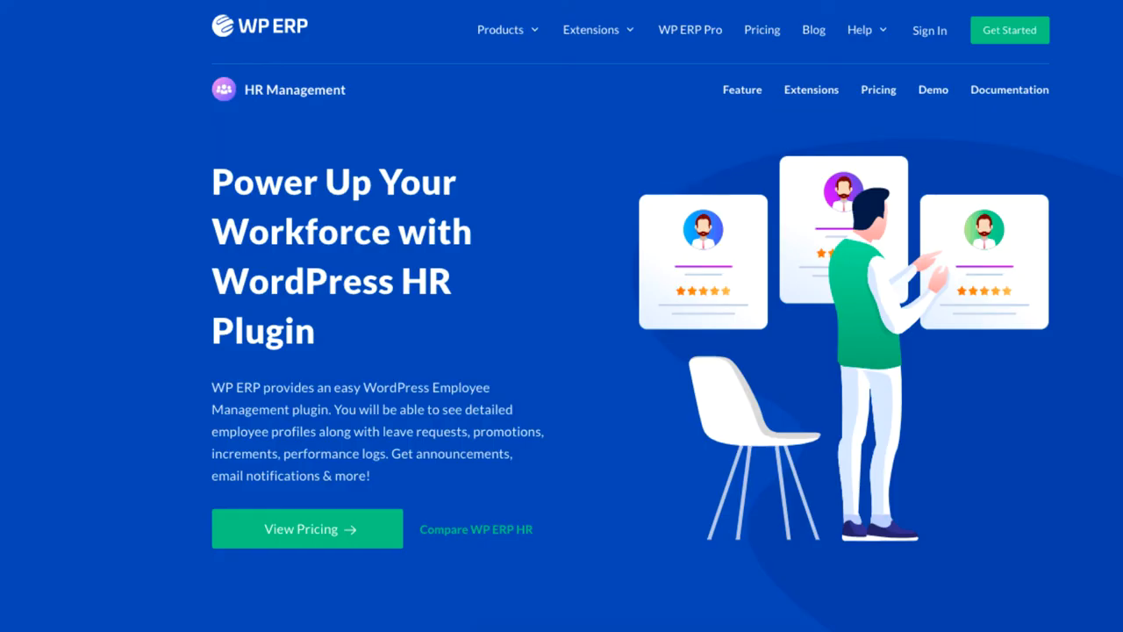